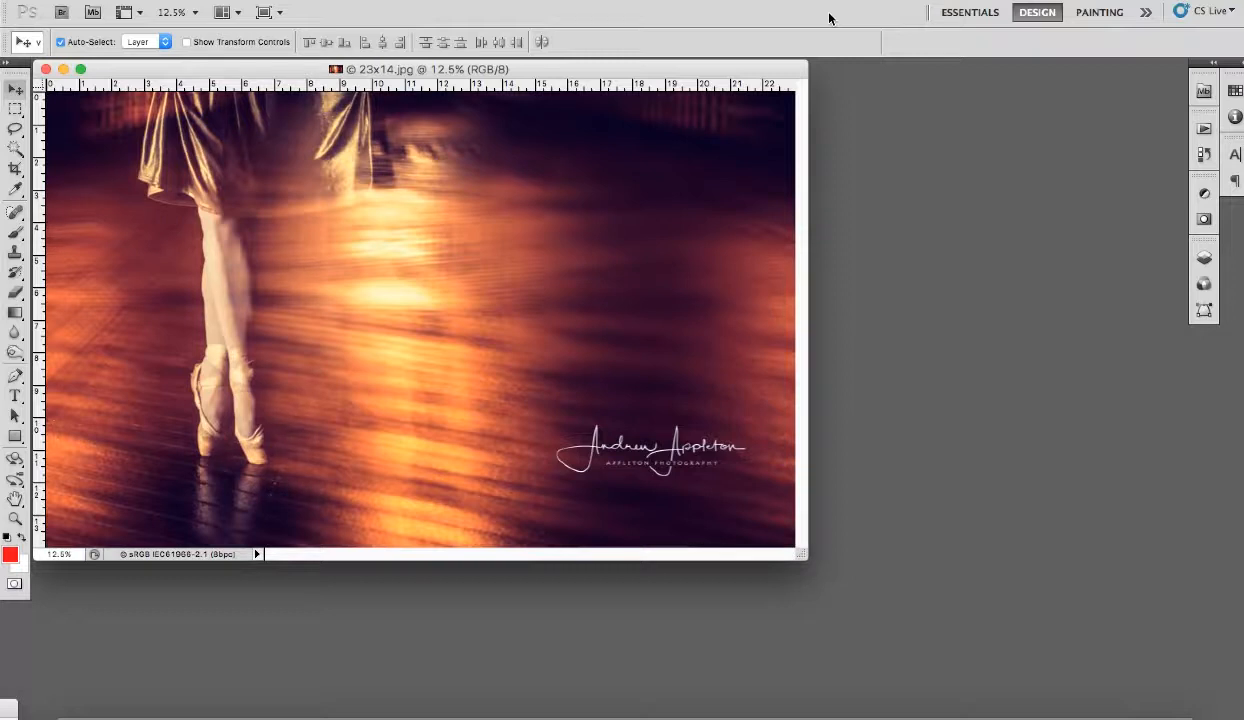
Step: Check the photo's size via Image > Image Size: 23 x 14 inches at 300 ppi
click(130, 12)
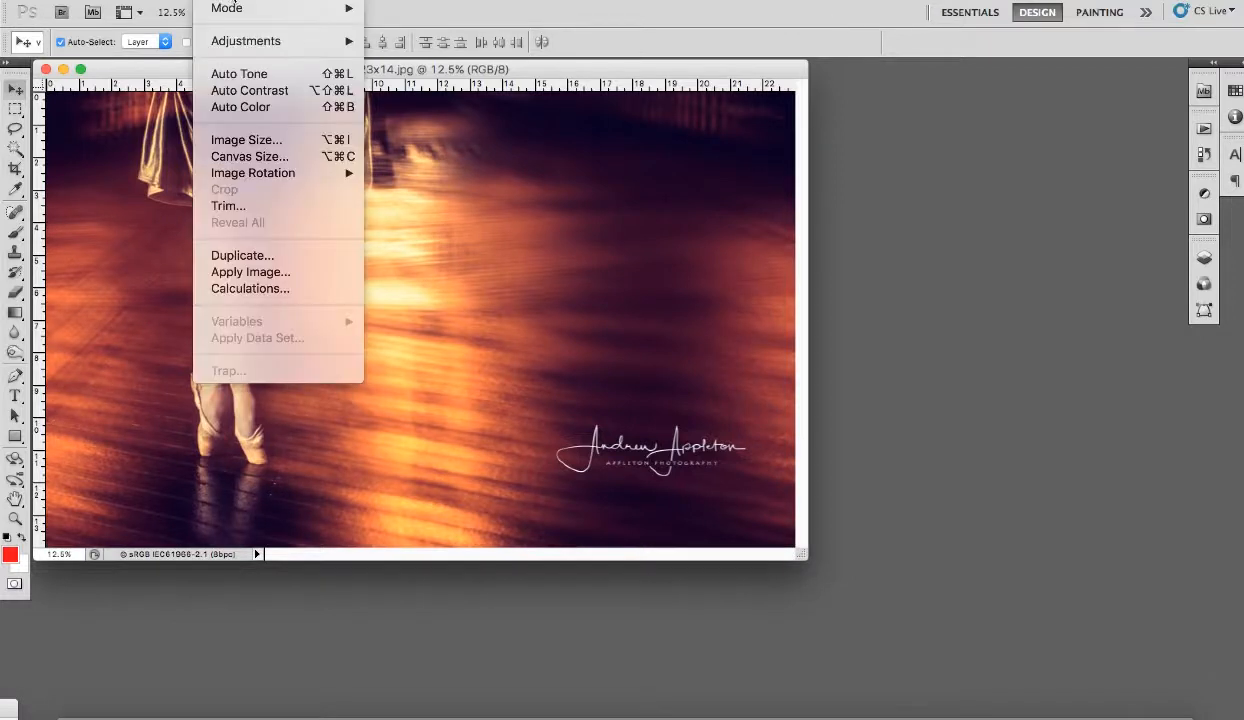
click(246, 140)
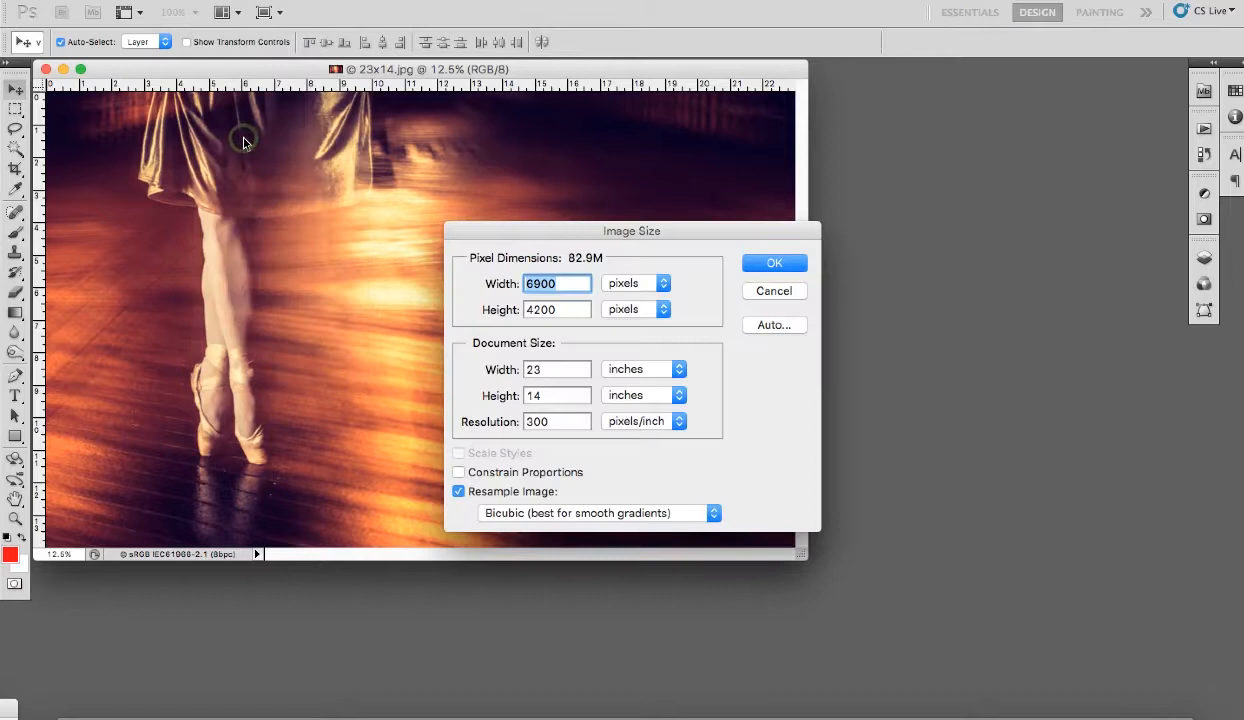
mouse_move(550, 368)
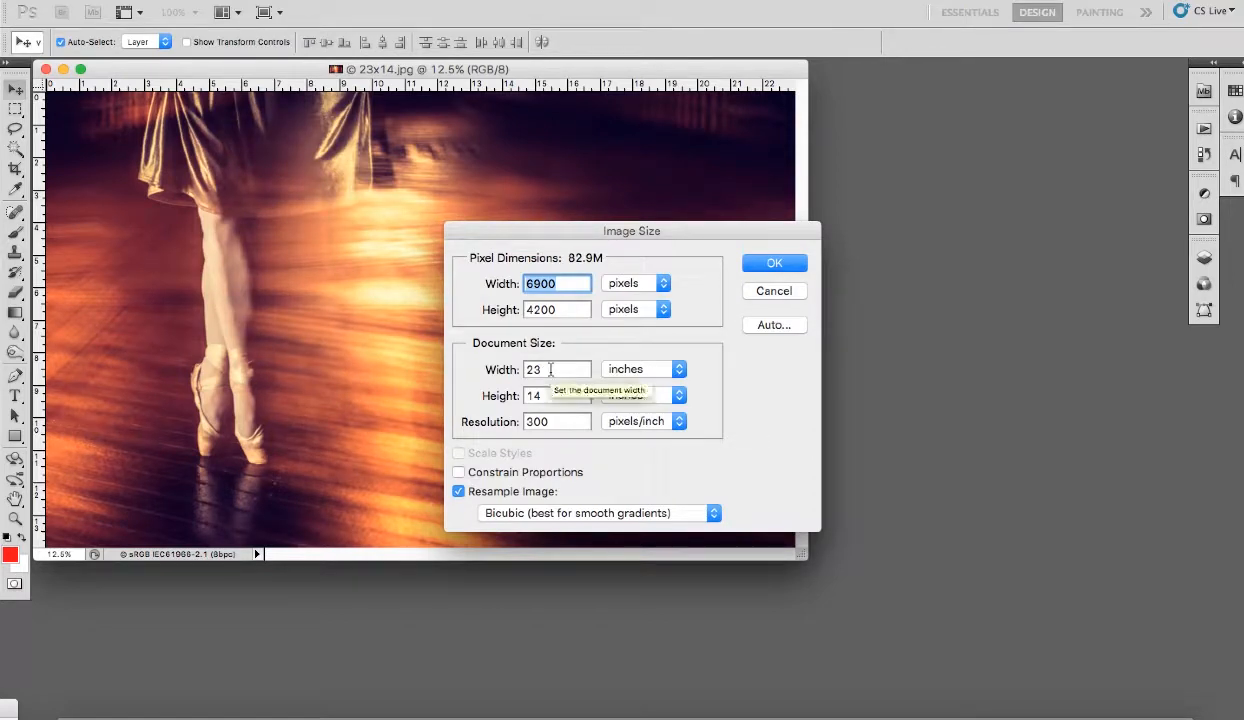
mouse_move(550, 396)
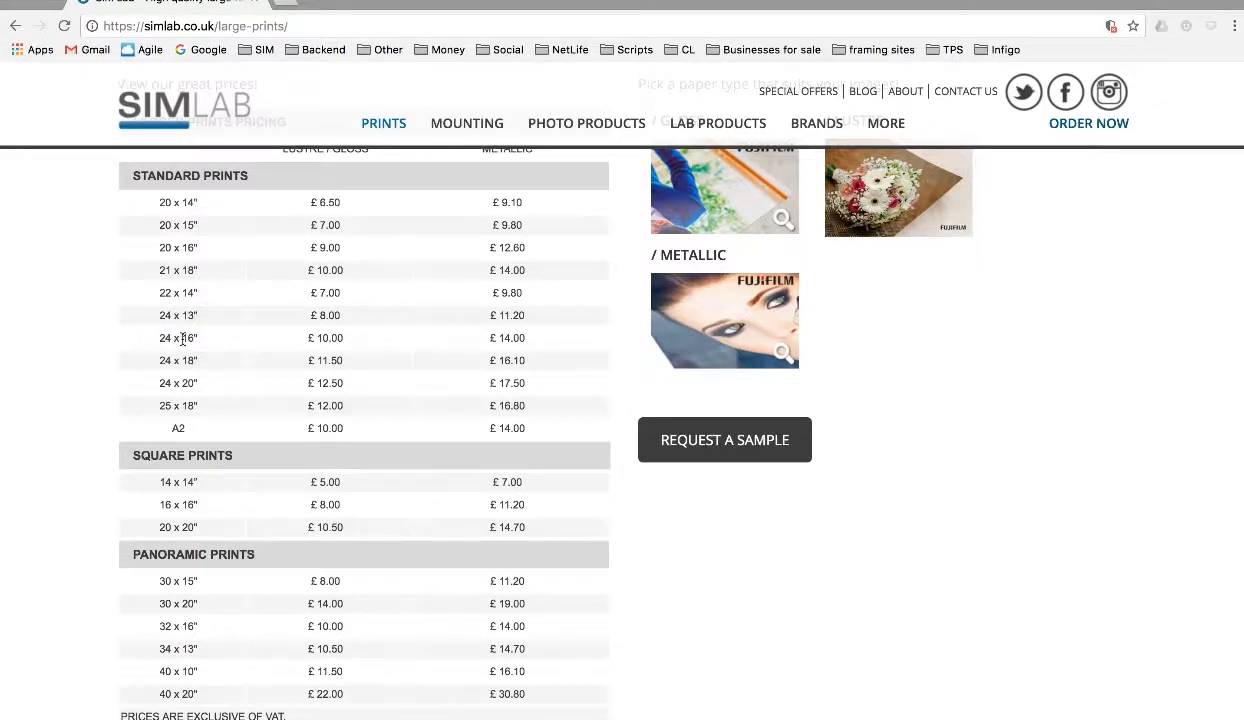
mouse_move(198, 350)
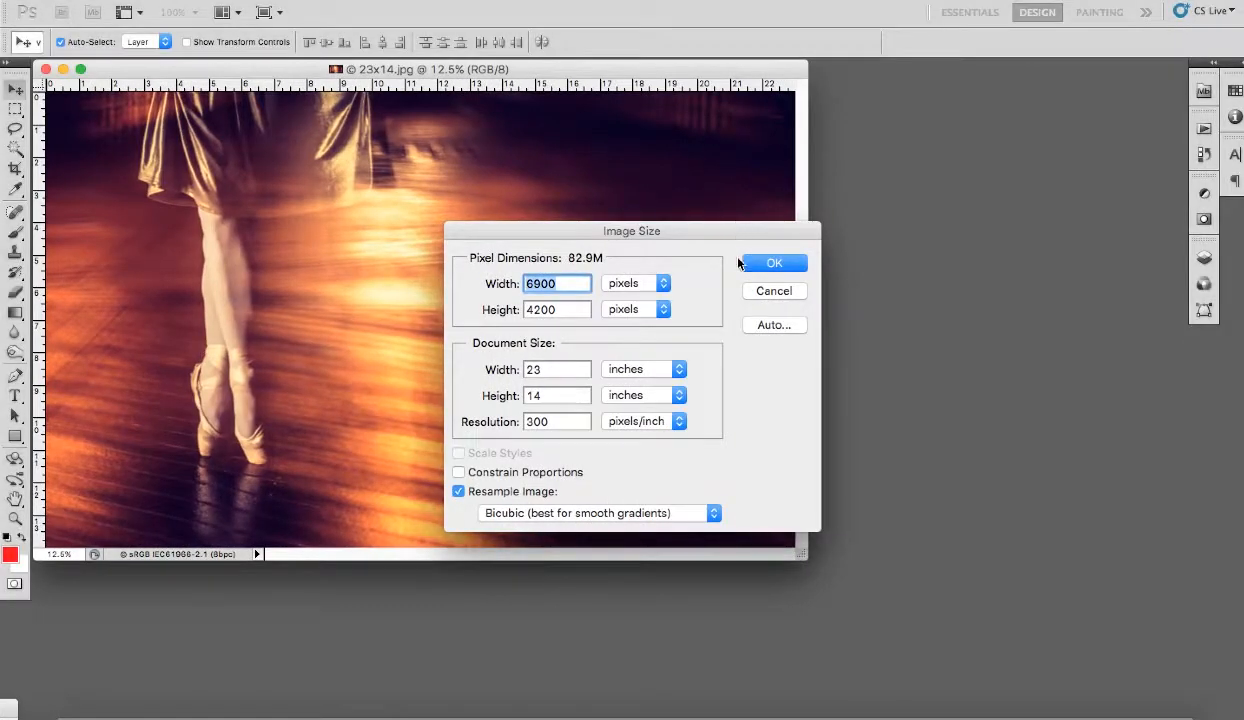
Step: Leave Image Size unchanged, then enlarge the canvas to 24 x 16 inches with bright green extension colour
click(774, 262)
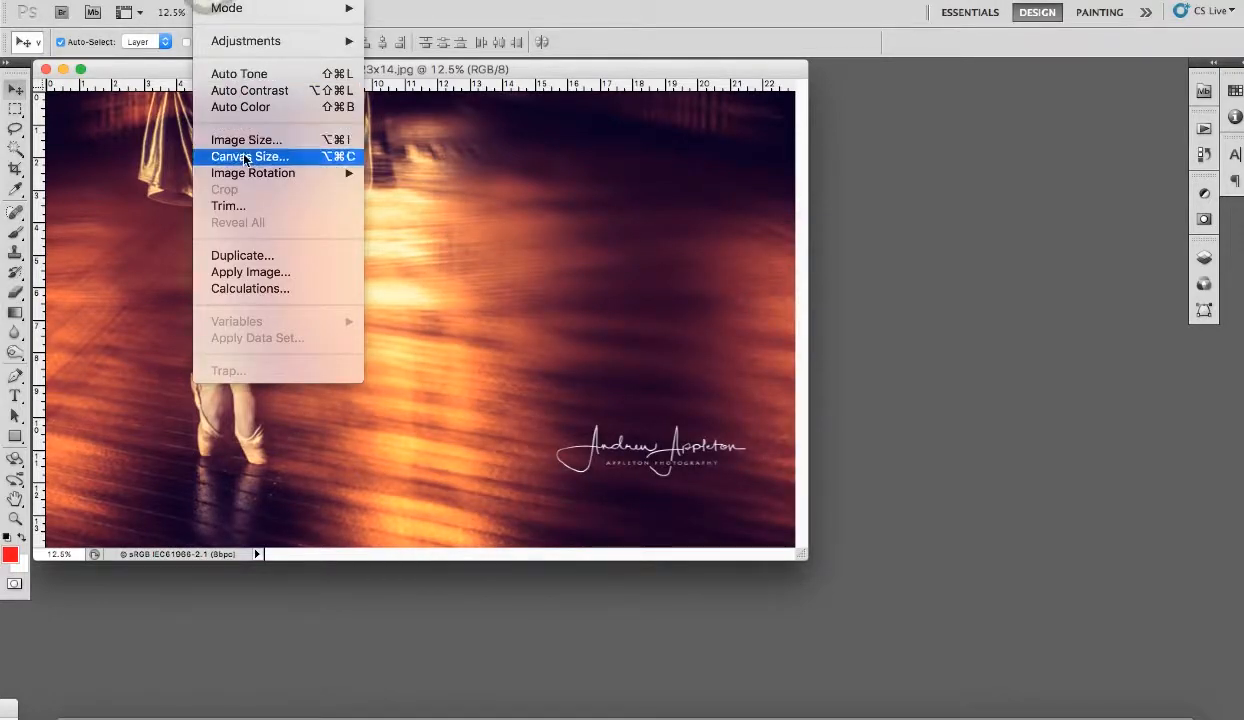
click(248, 156)
text(24)
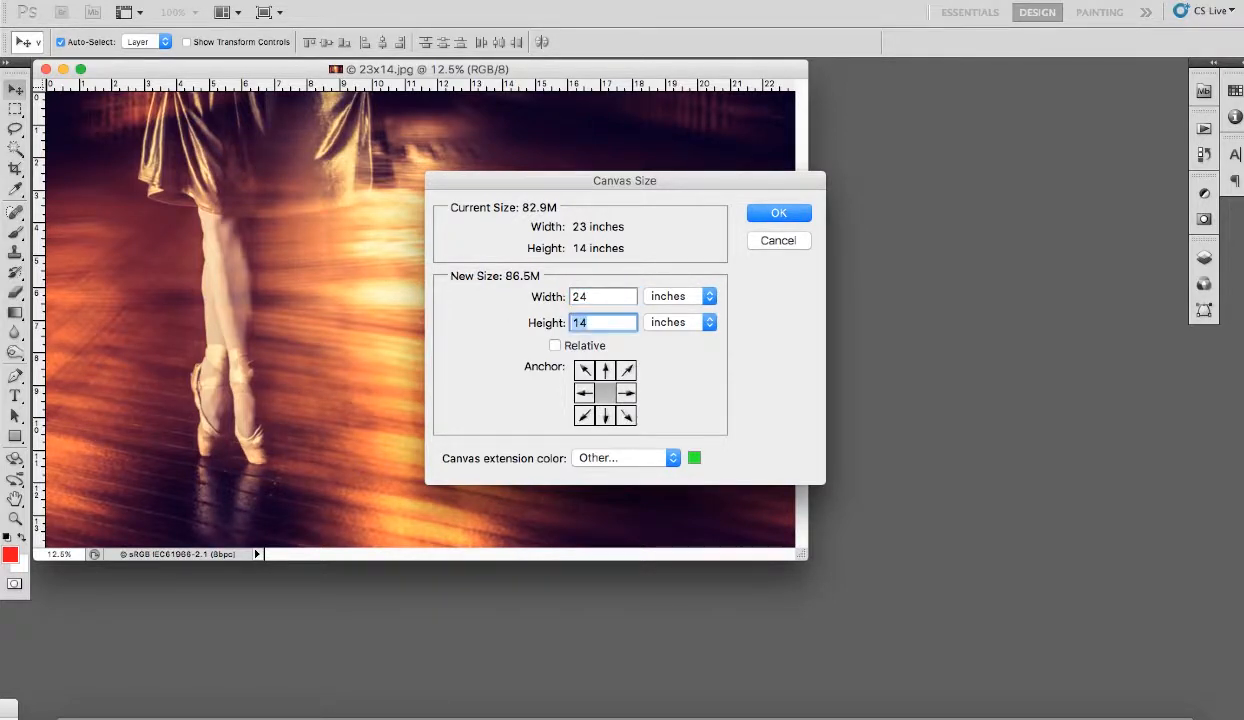
text(16)
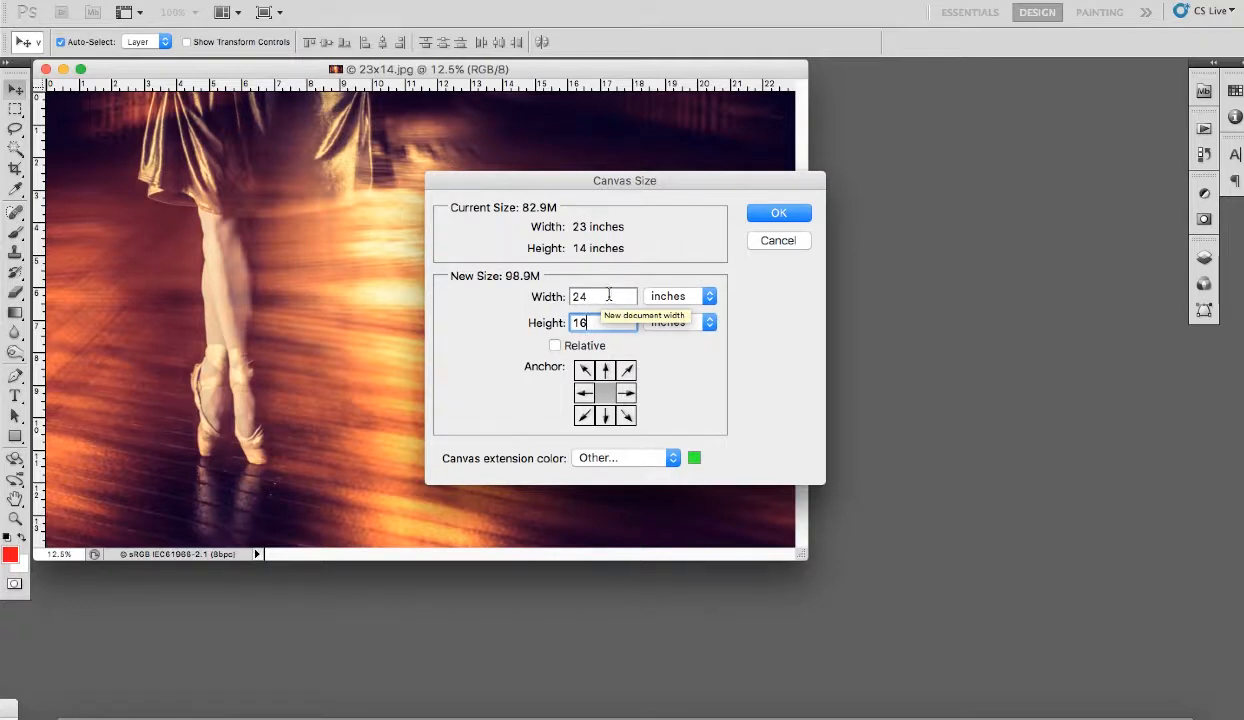
click(694, 458)
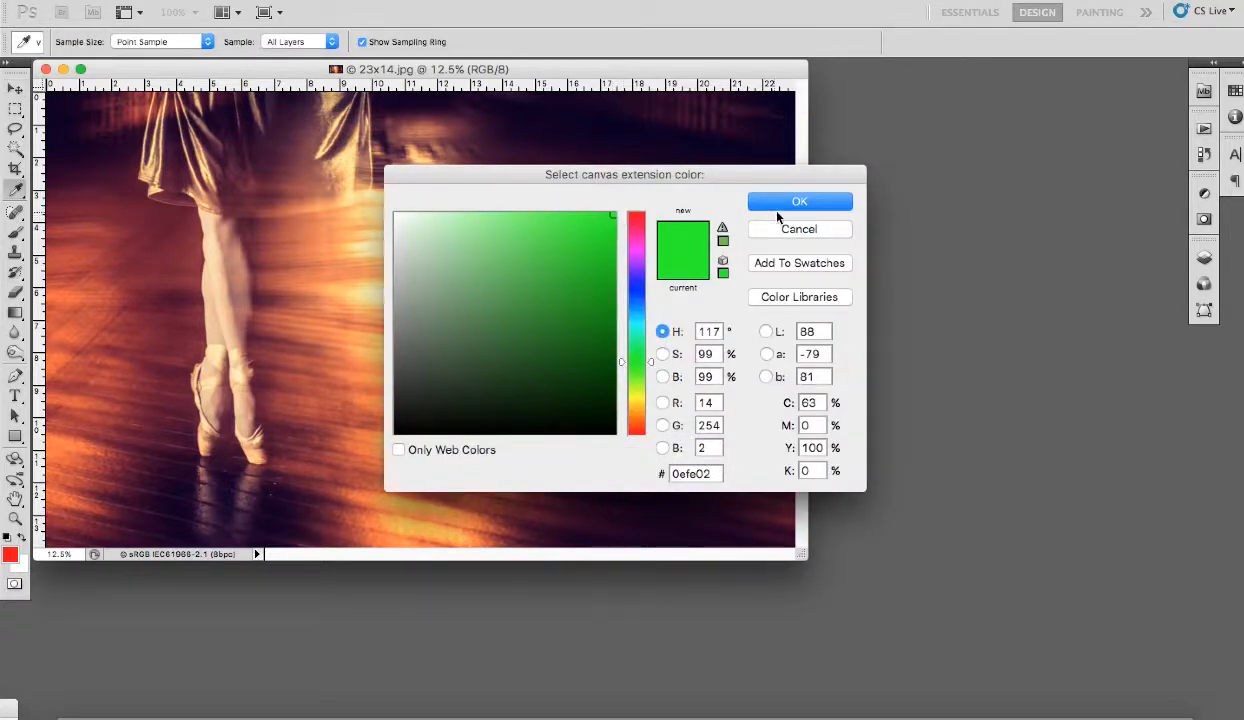
click(800, 200)
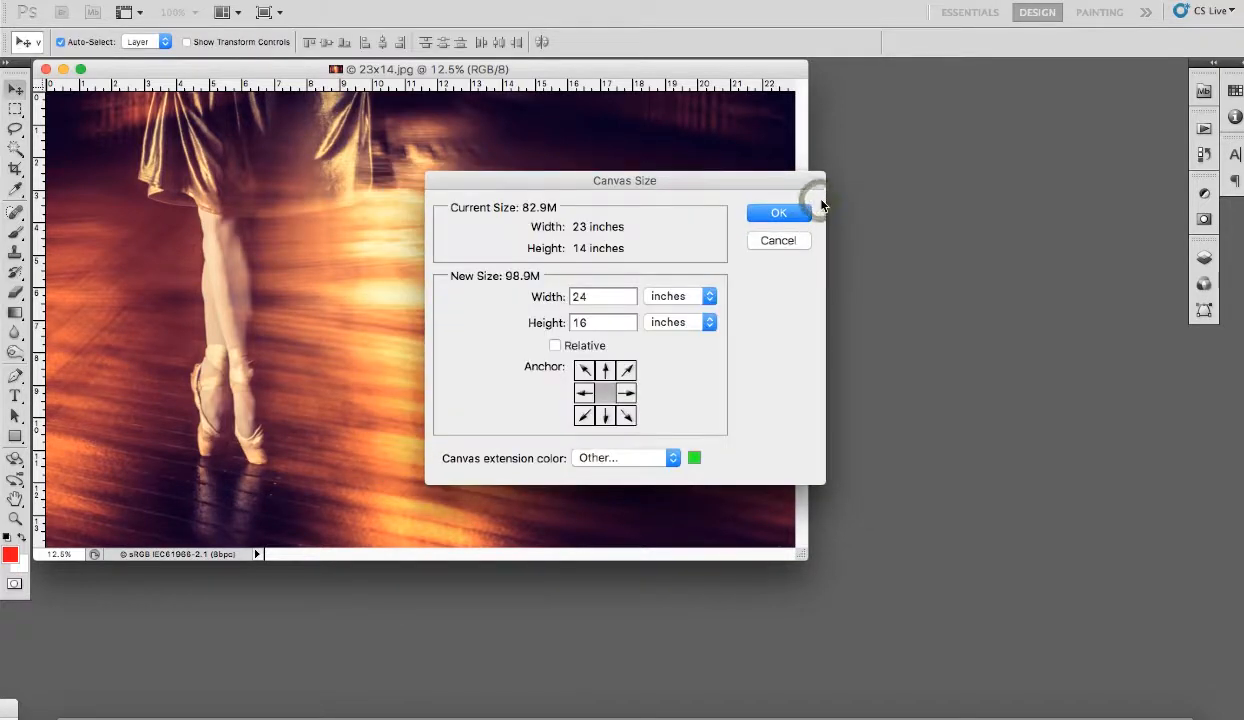
click(780, 212)
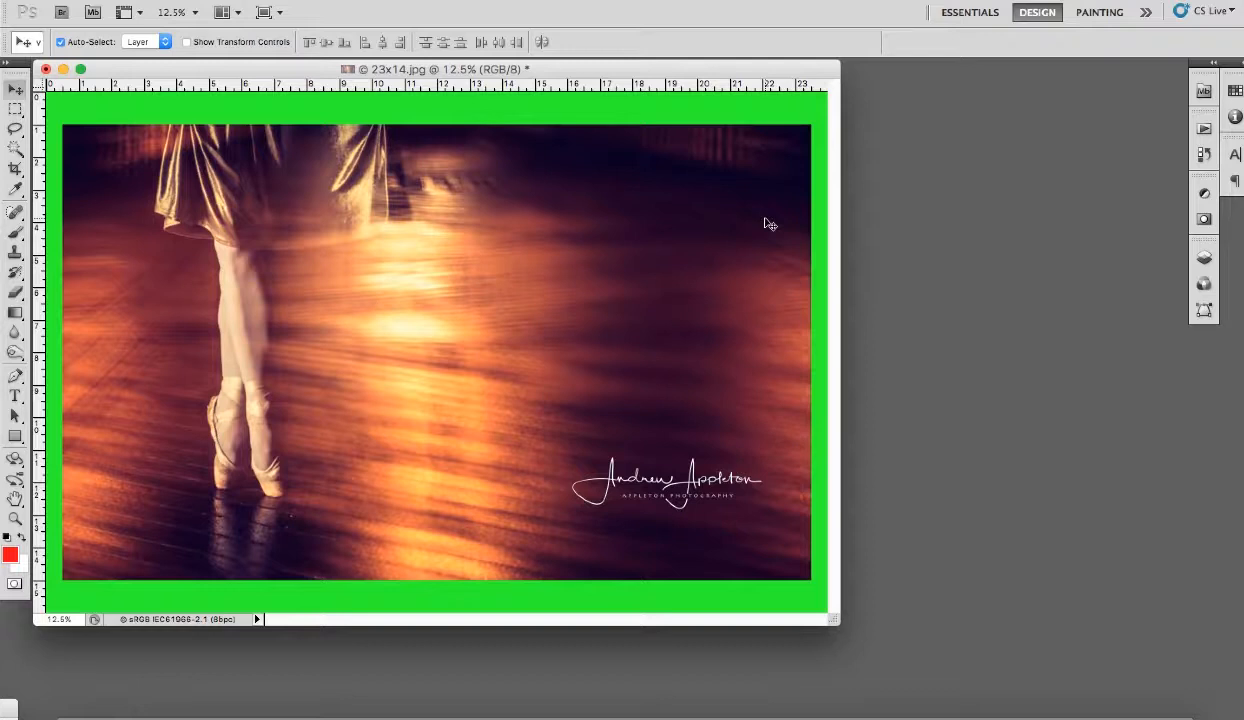
mouse_move(788, 140)
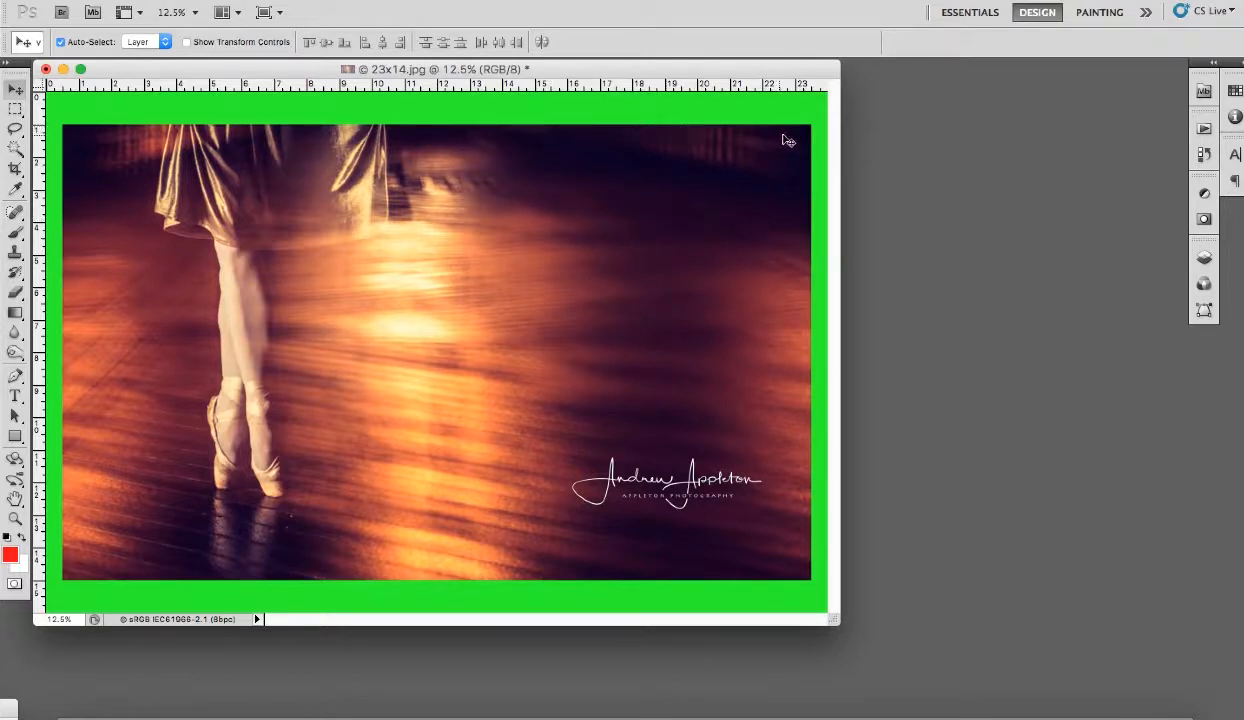
mouse_move(810, 536)
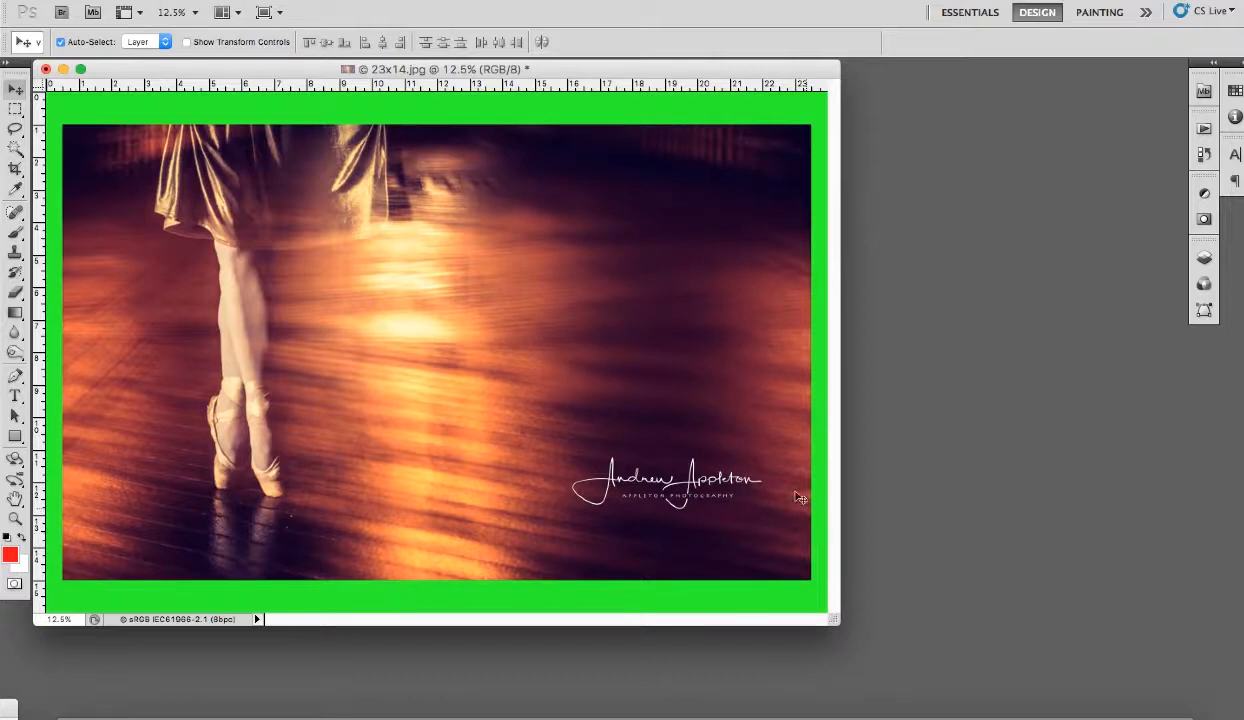
mouse_move(418, 94)
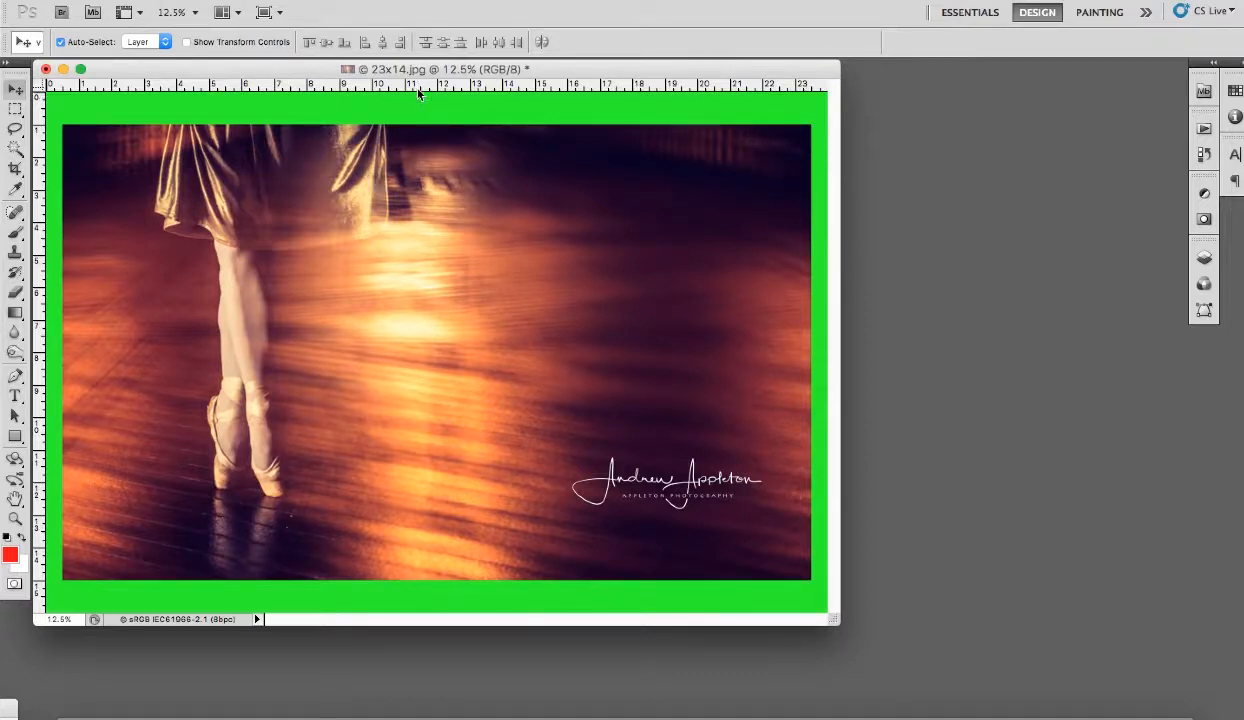
mouse_move(90, 336)
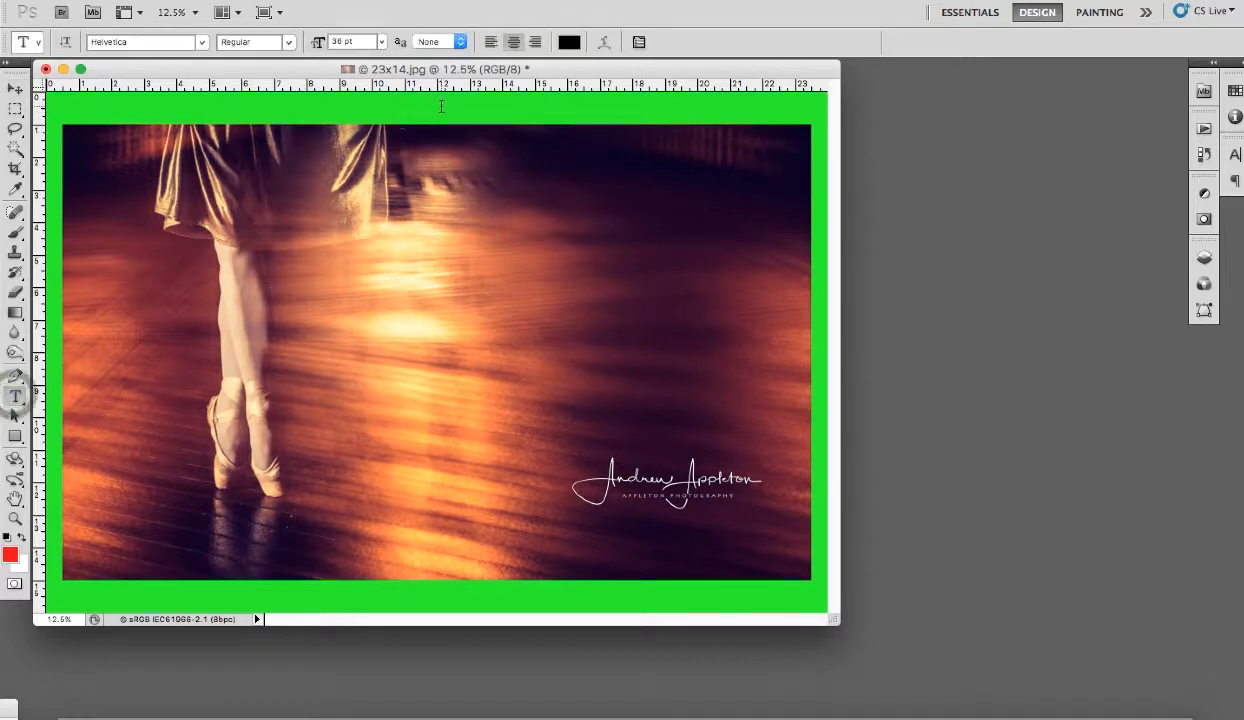
Step: Add the note 'Please cut off the green area - final size to be 23x14"' in the top green border and commit it
click(440, 104)
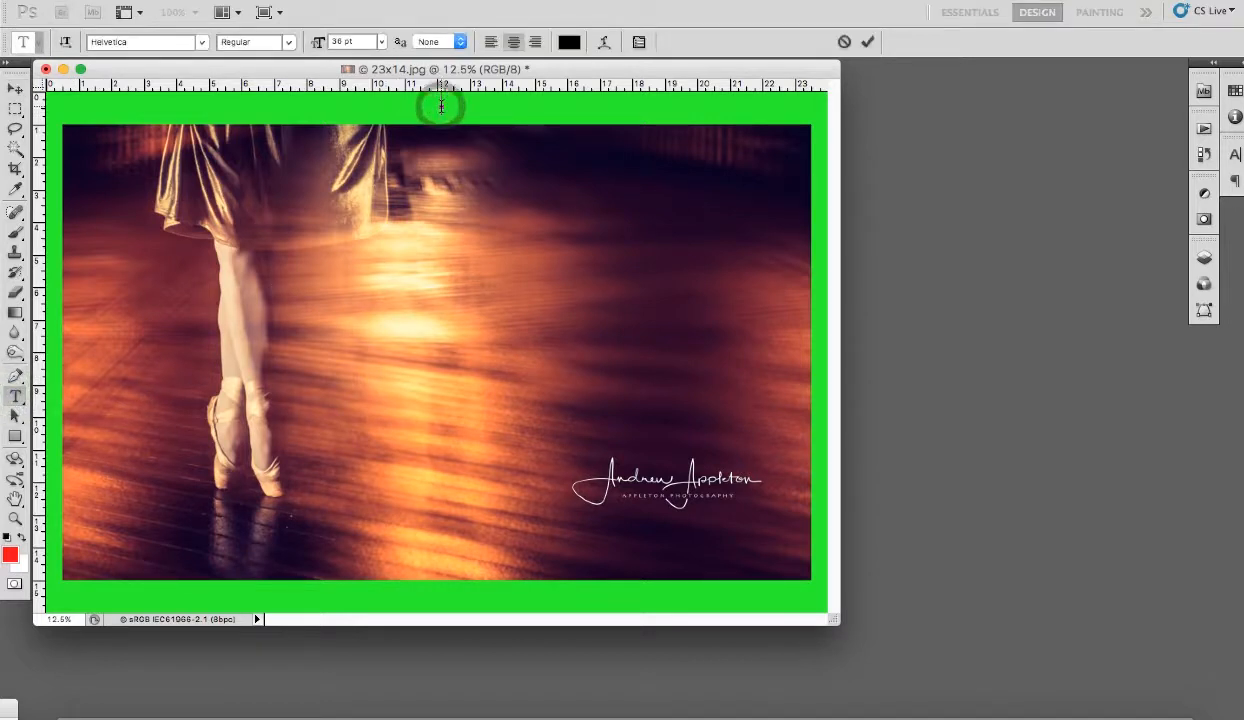
text(Please)
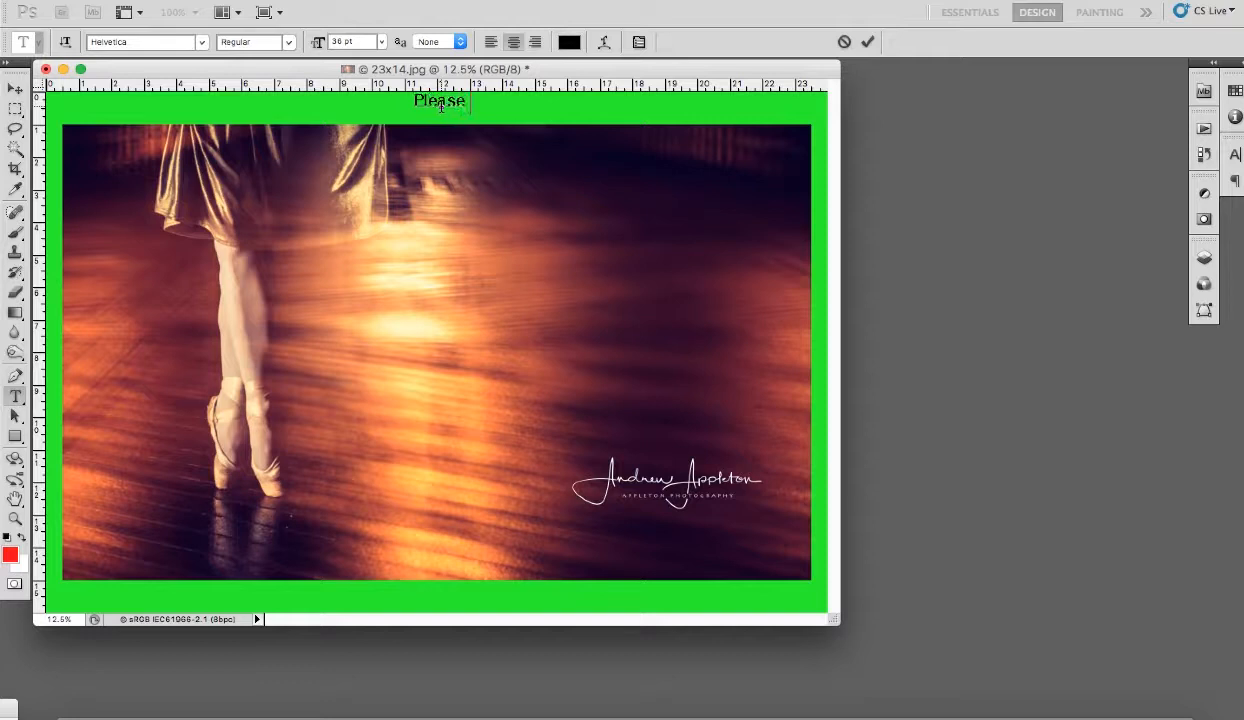
text(cut off)
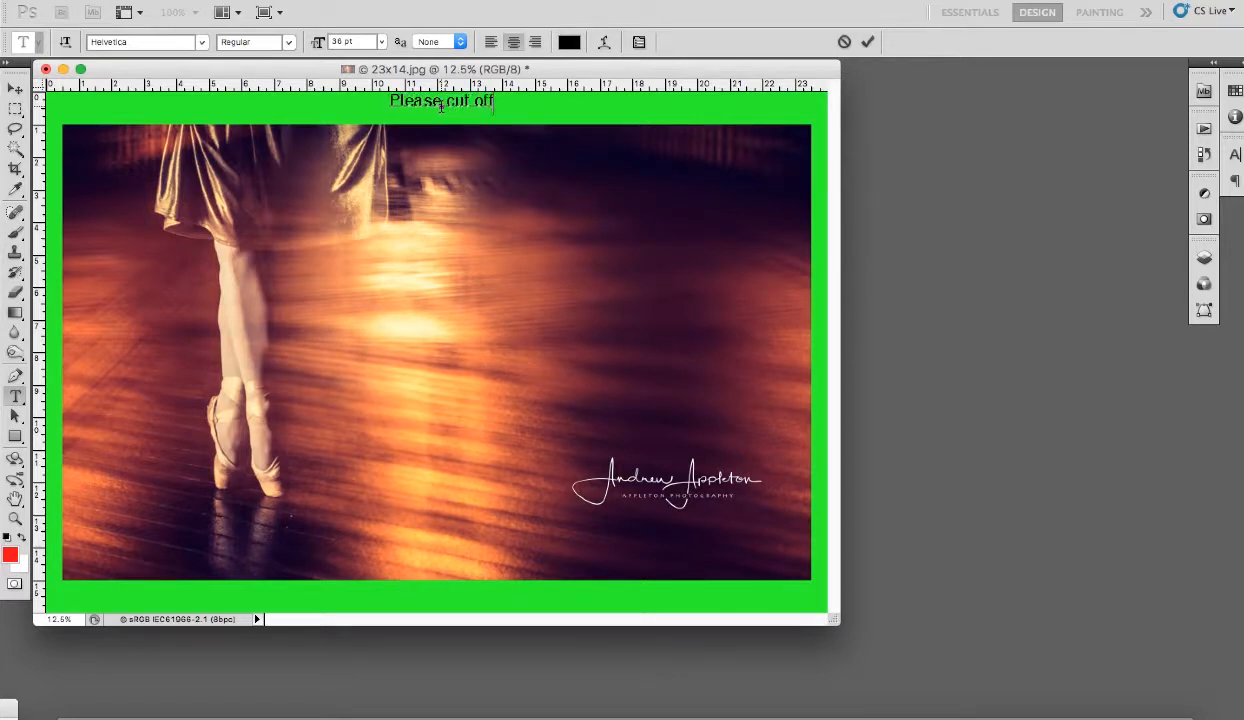
text(the green area - final size to be)
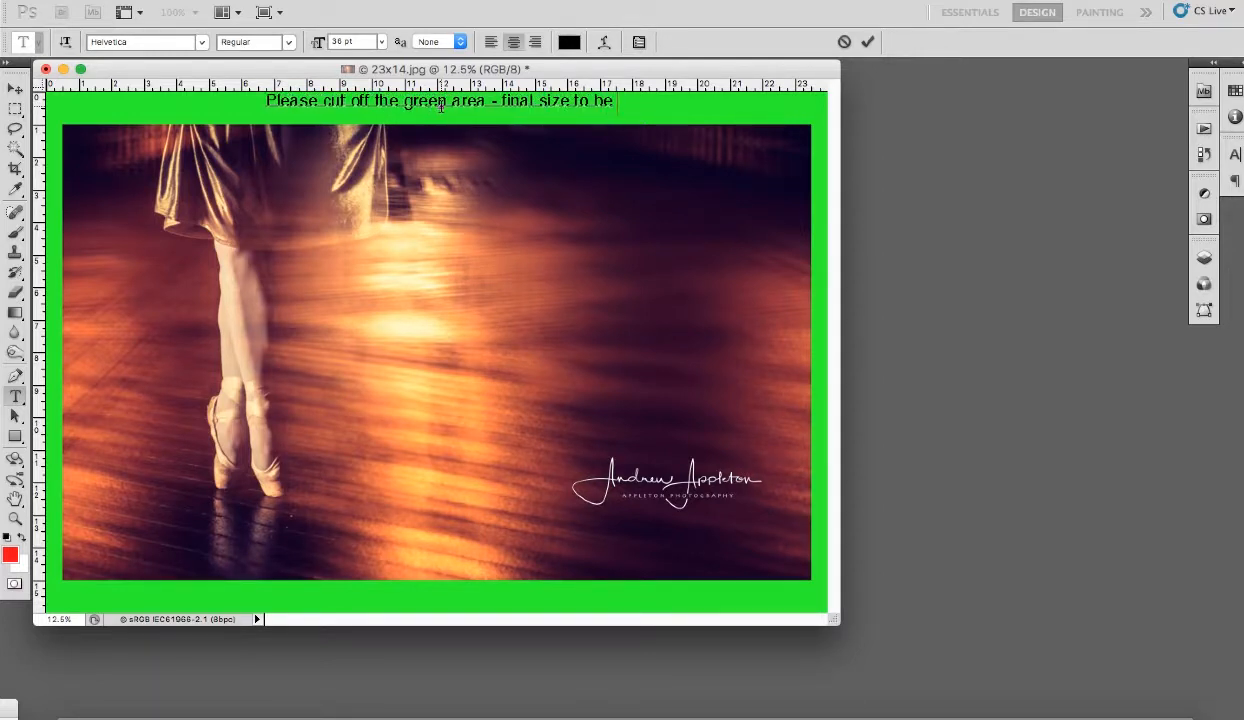
text(2)
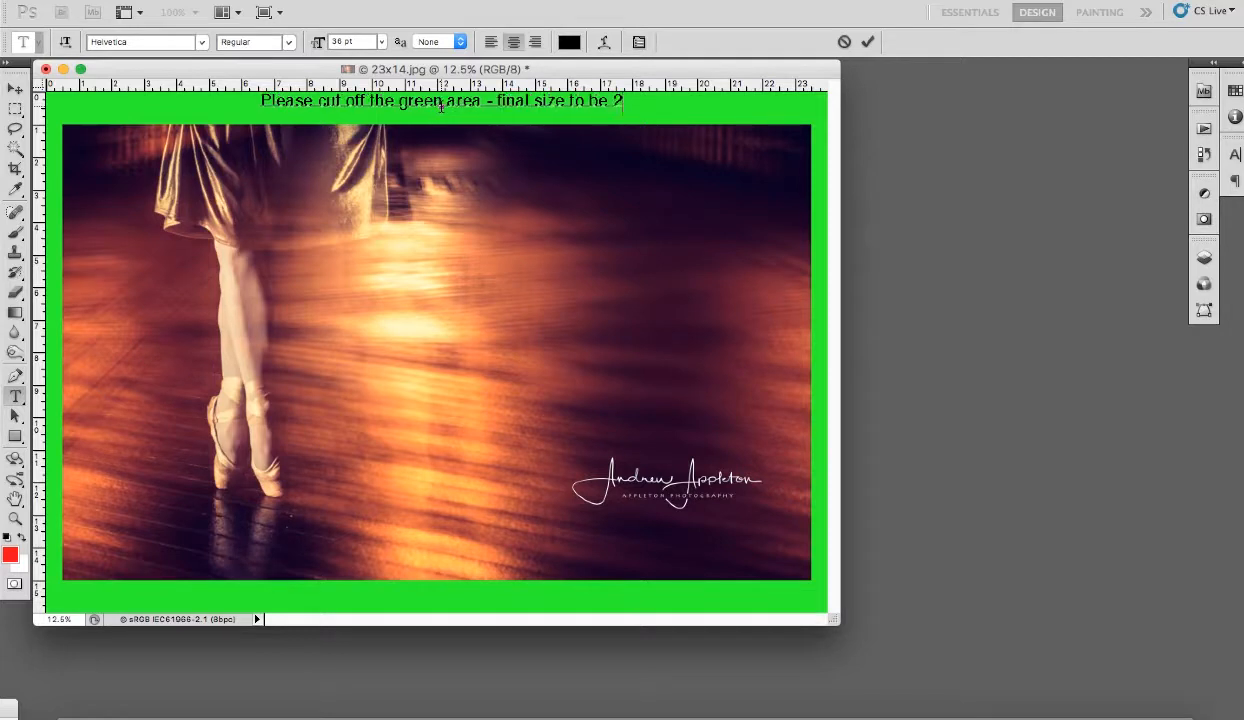
text(3x14")
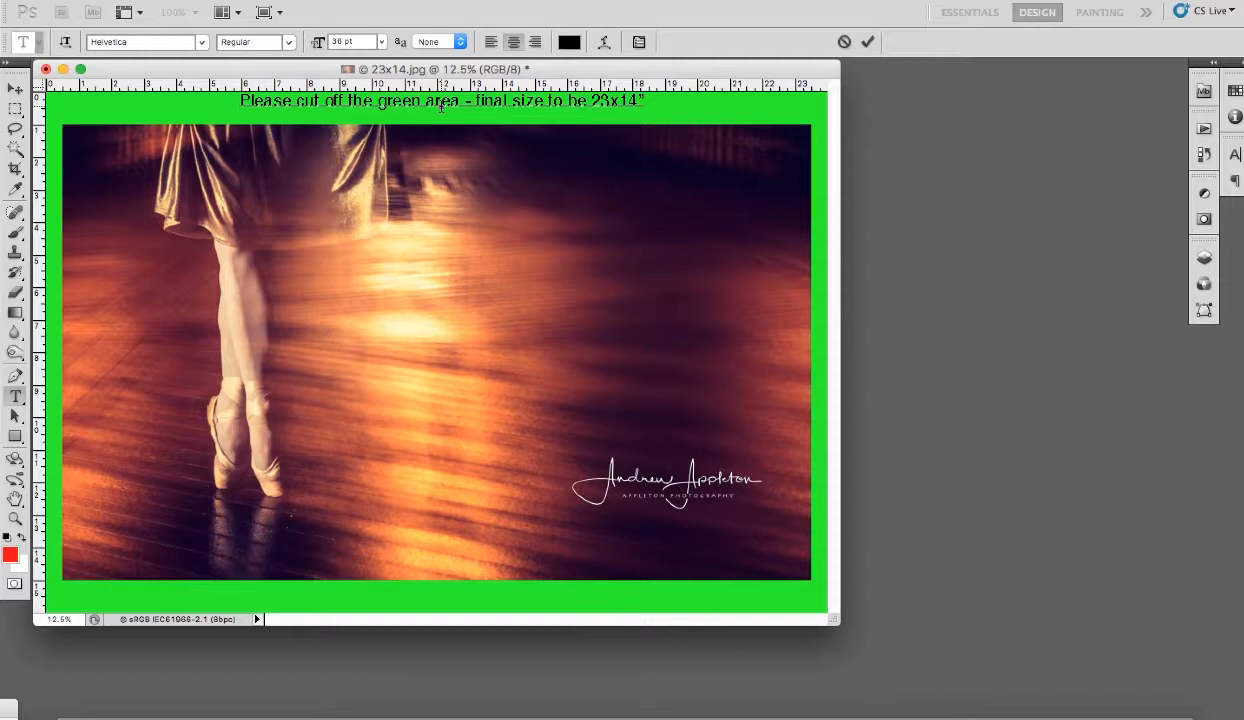
click(16, 88)
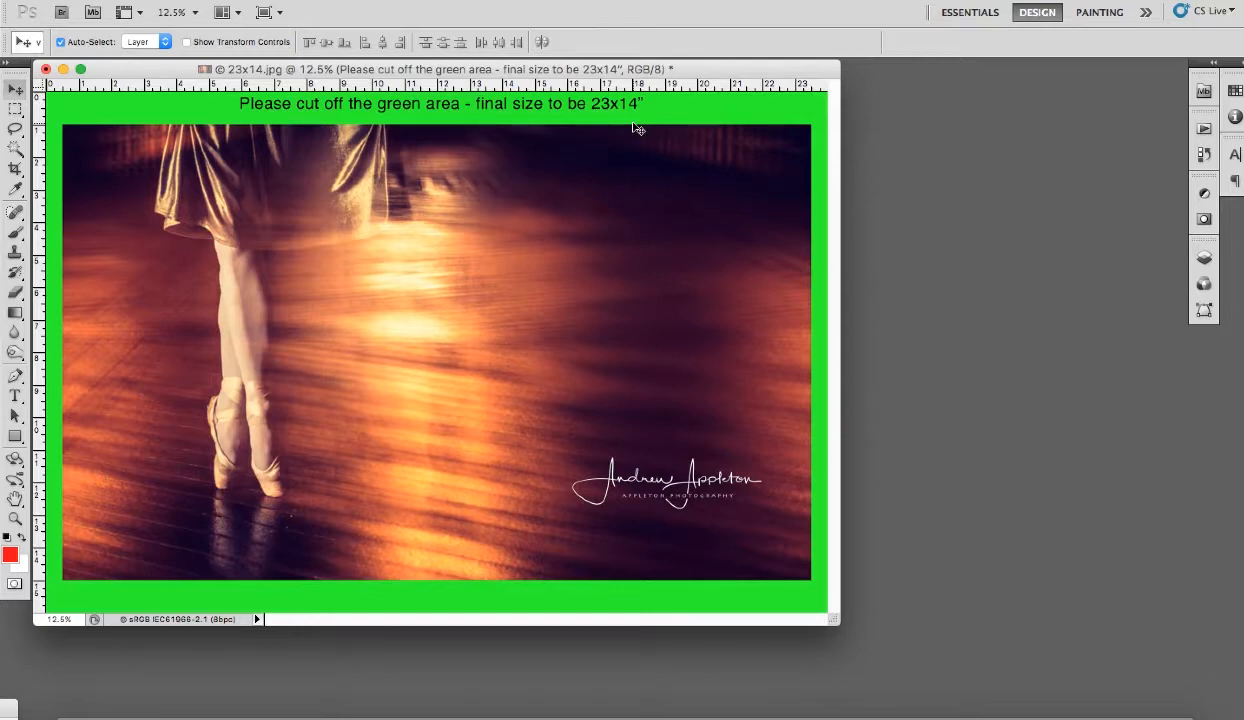
mouse_move(610, 110)
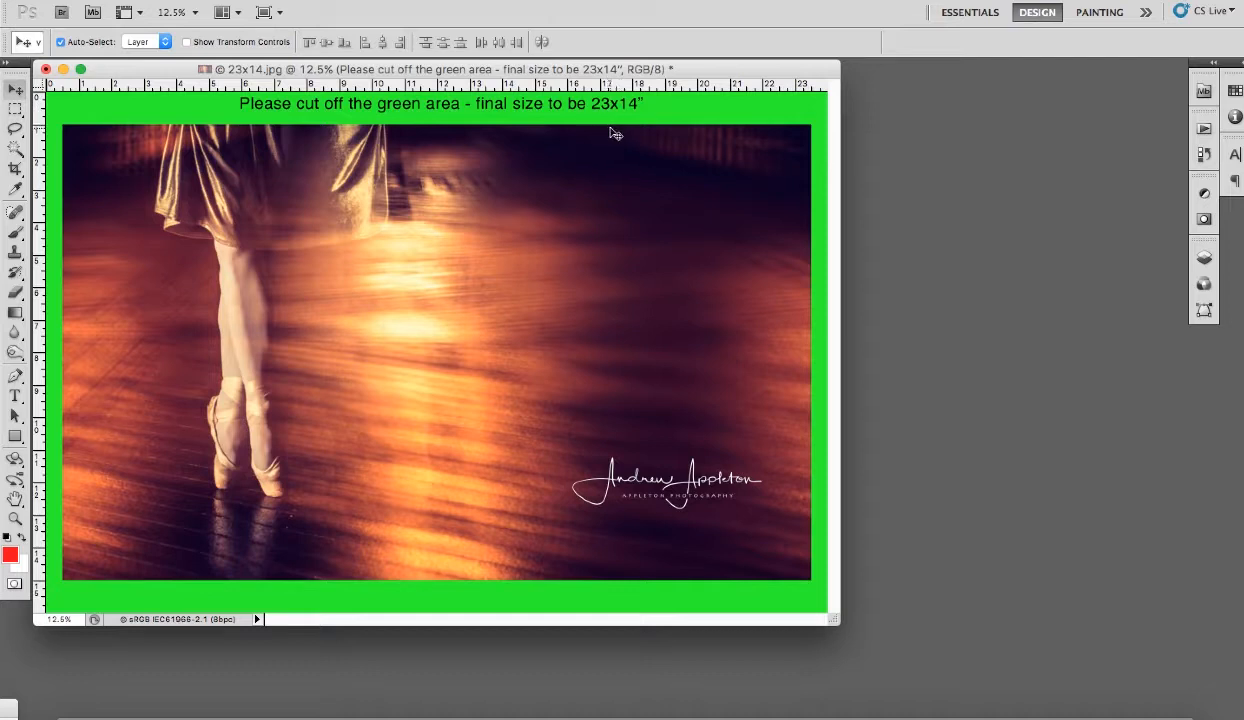
mouse_move(520, 152)
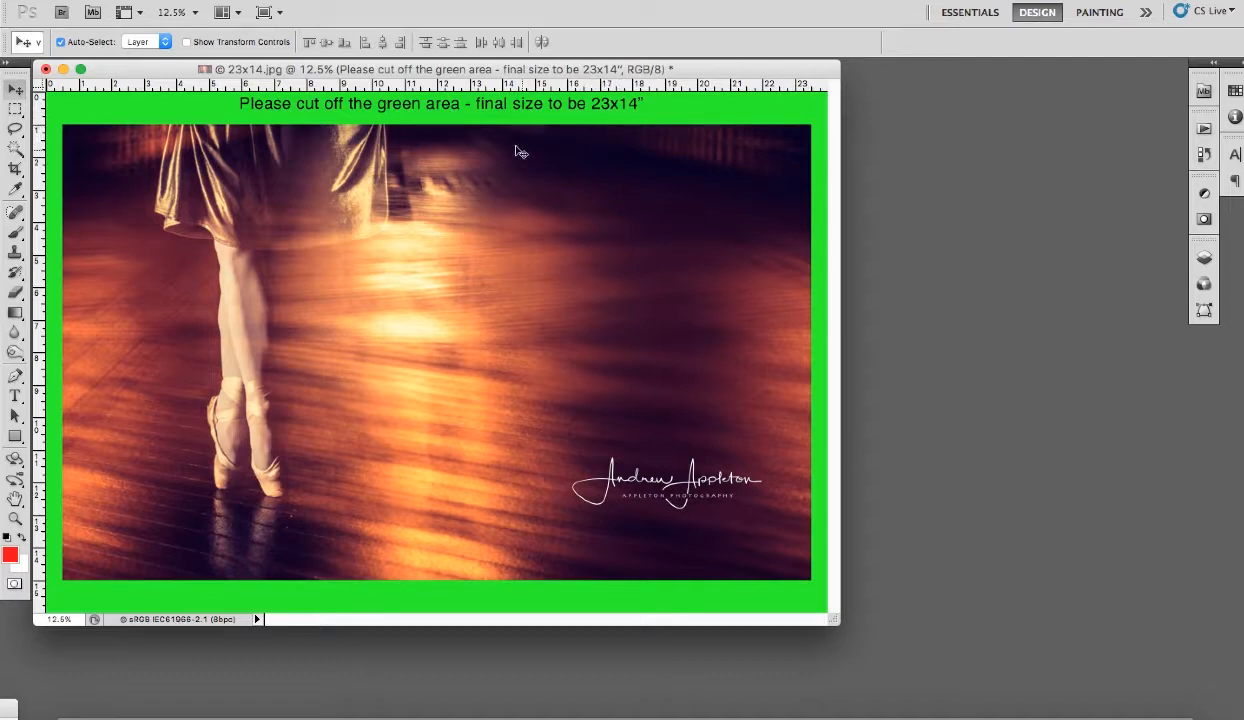
mouse_move(596, 112)
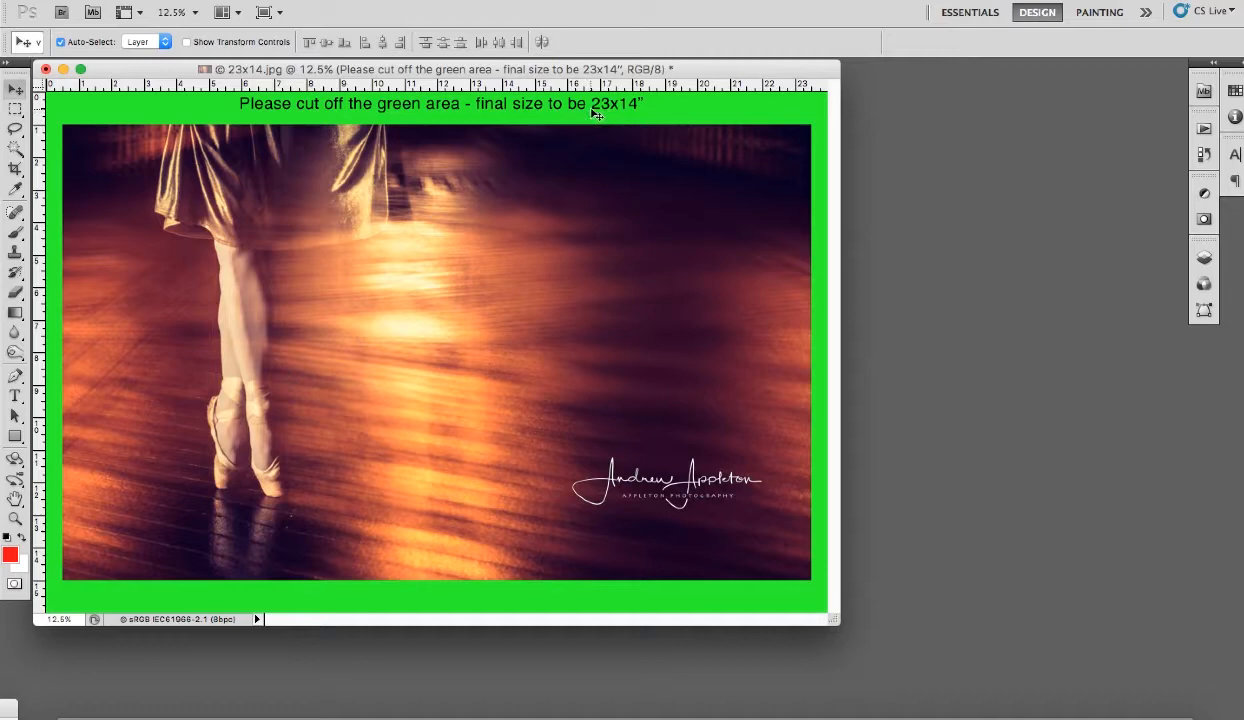